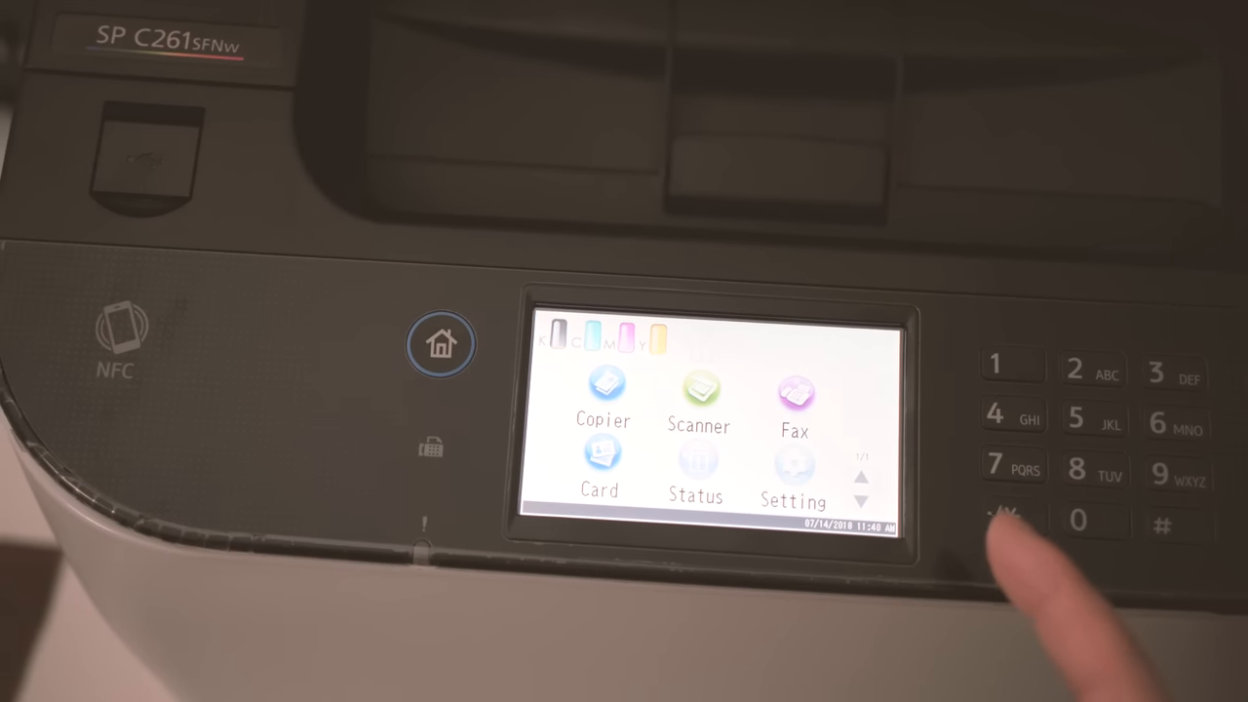
Show the Setting menu from the printer's home screen.
click(793, 478)
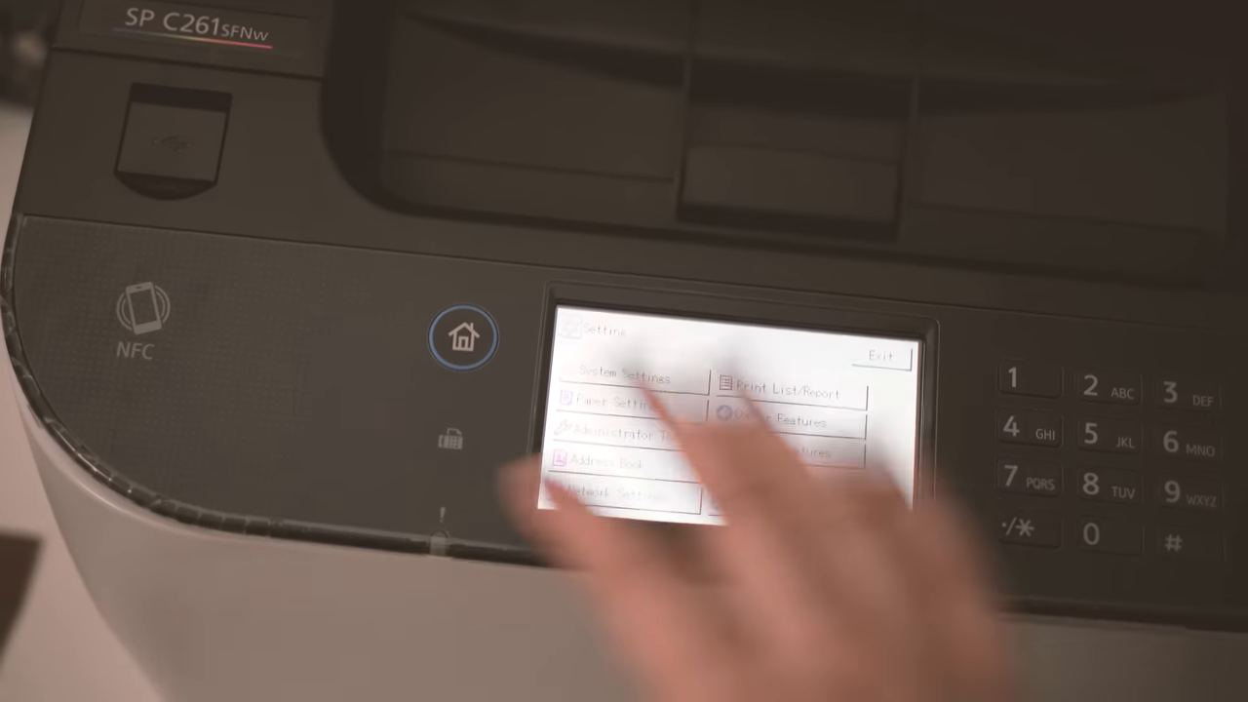
click(780, 394)
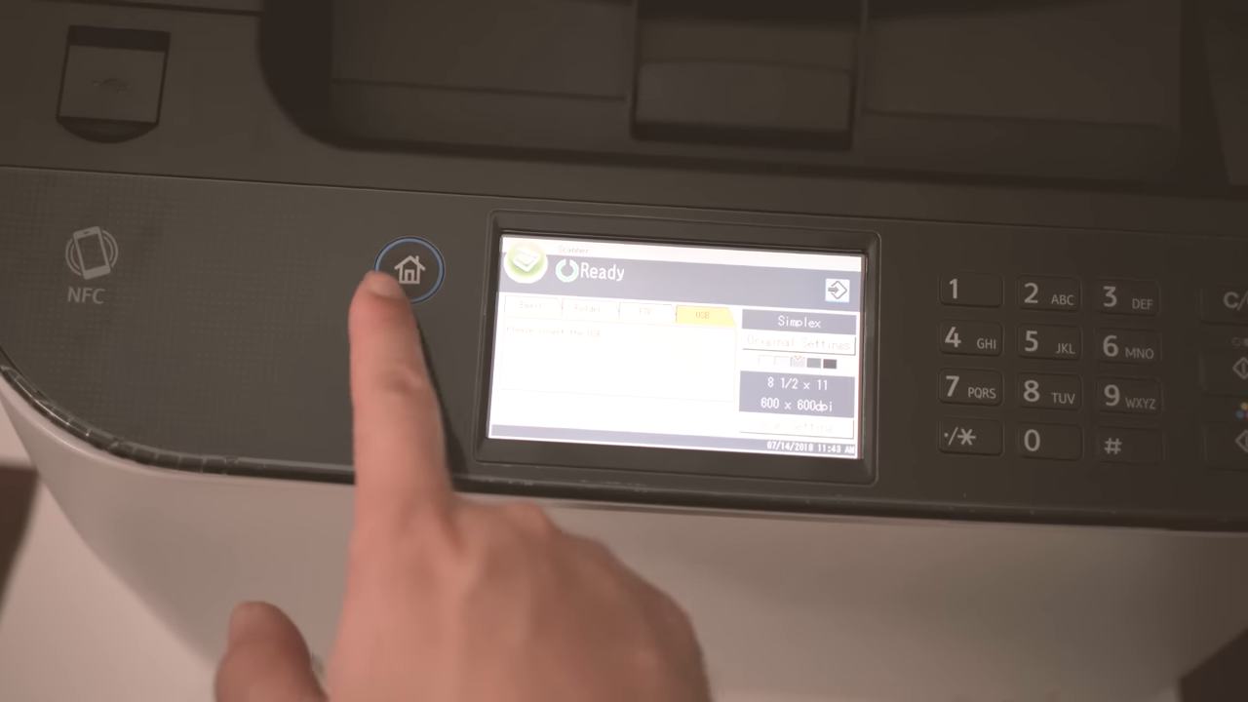
View Card copy mode, then show Status Check listing Copier, Fax and Scanner as Ready.
click(410, 269)
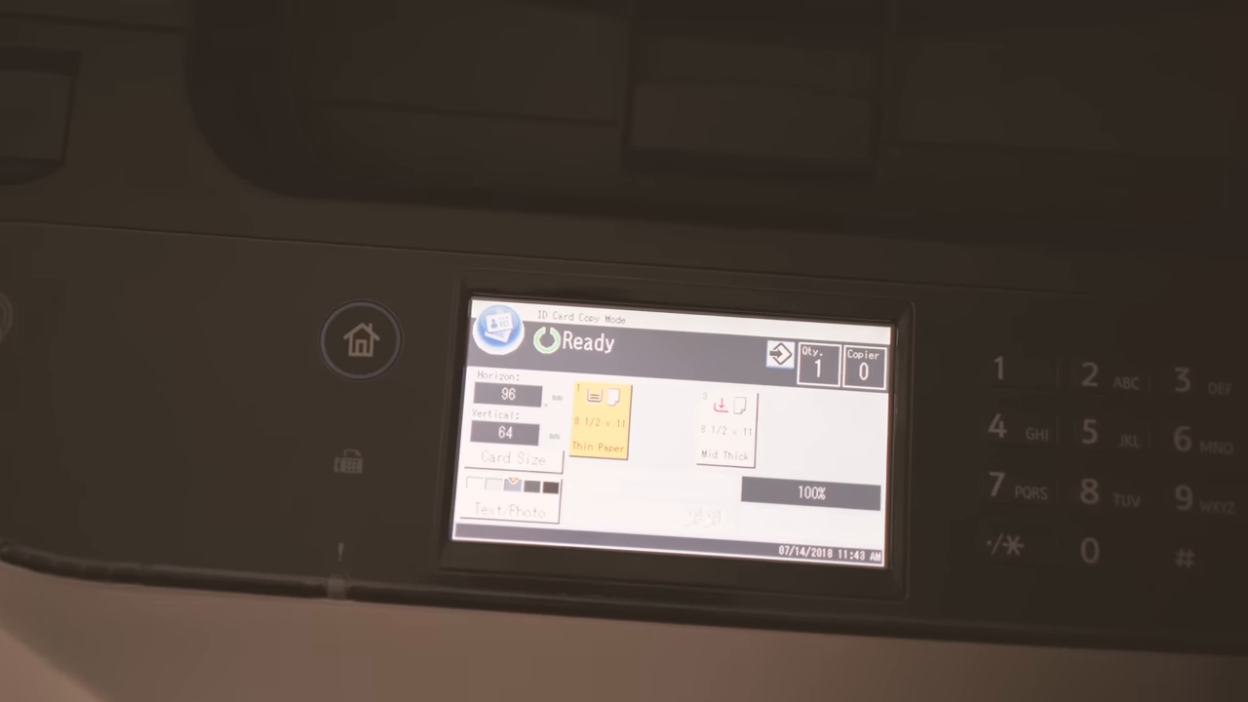
click(359, 339)
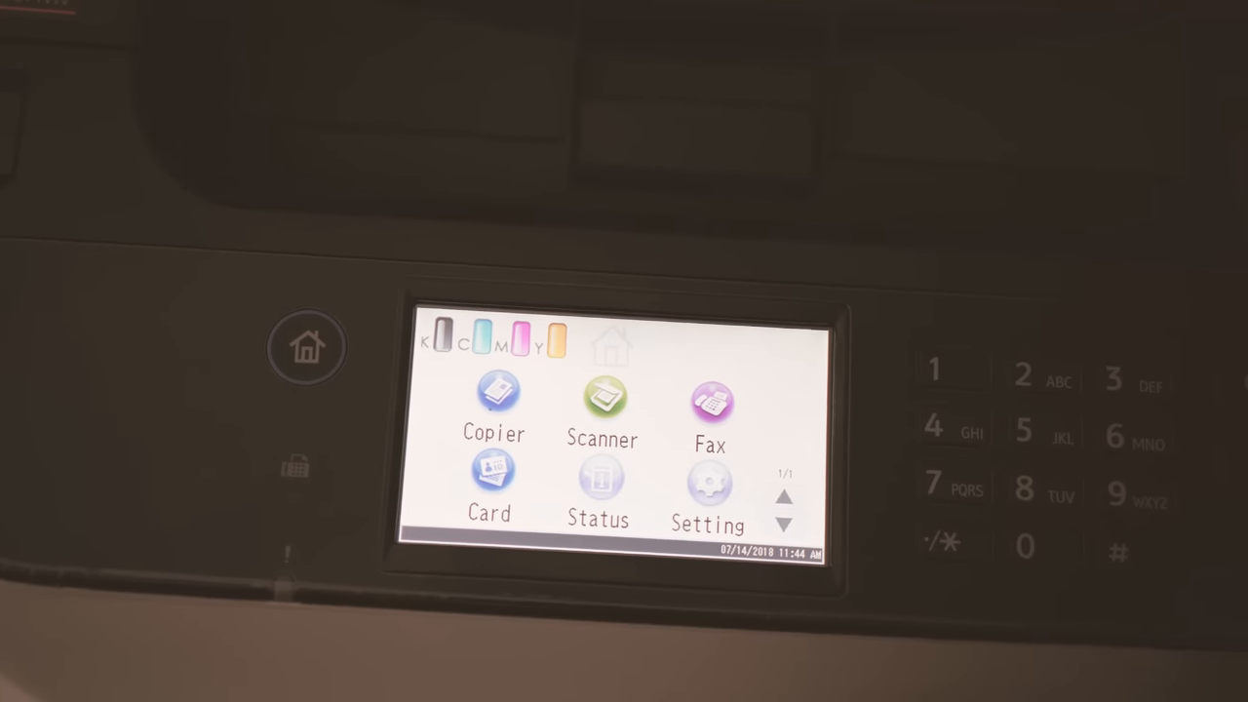
click(597, 484)
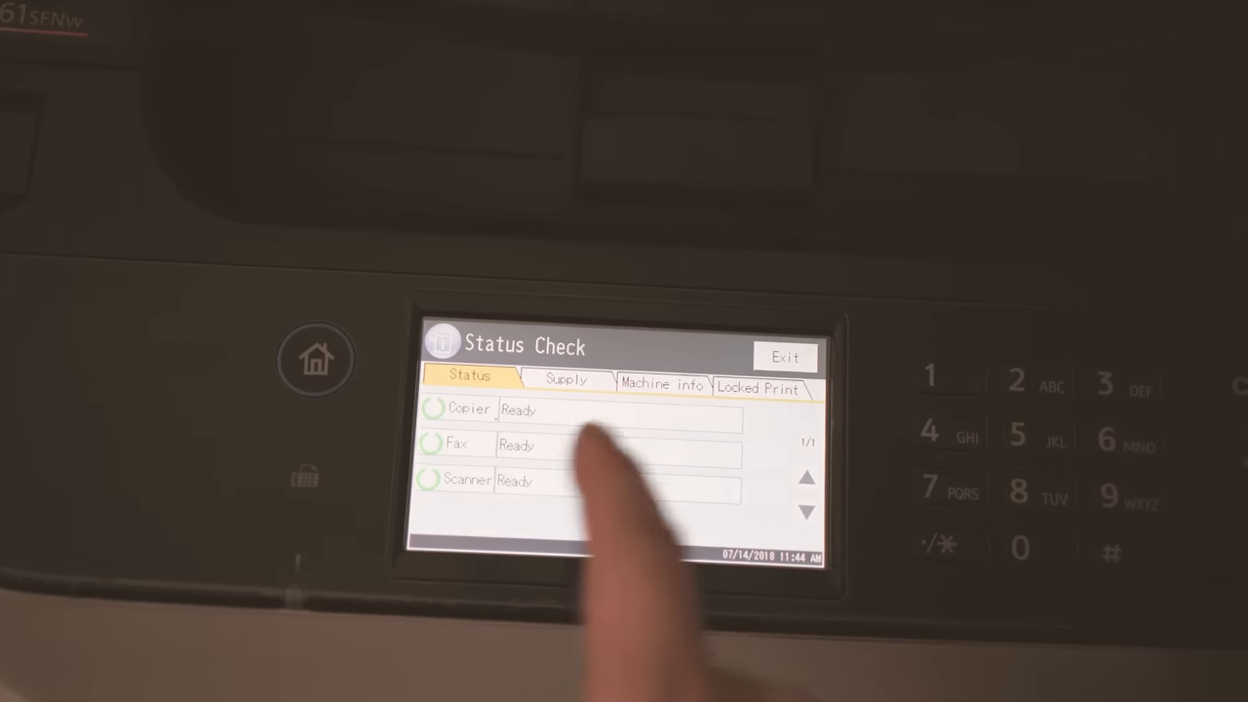